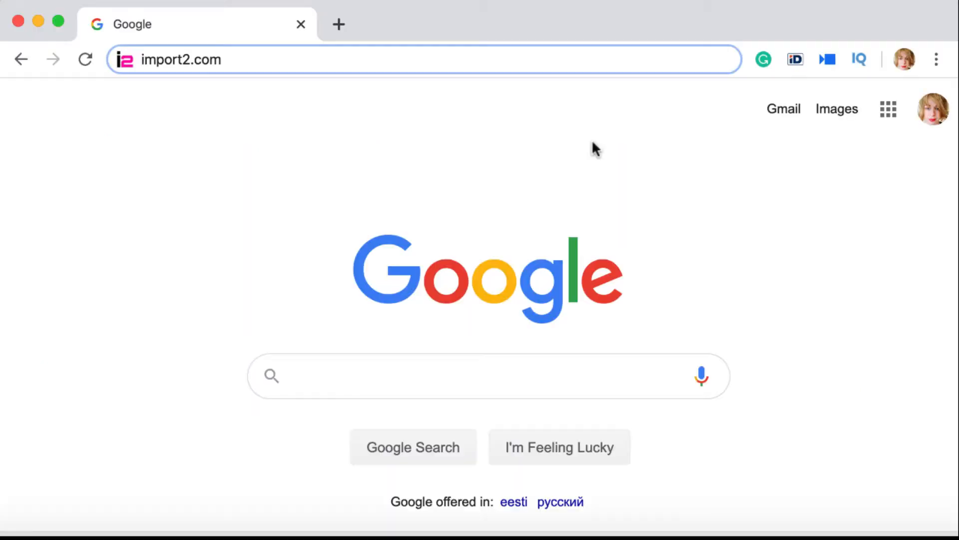
# Load import2.com from Chrome's address bar to reach the Import2 Wizard homepage
pyautogui.click(545, 70)
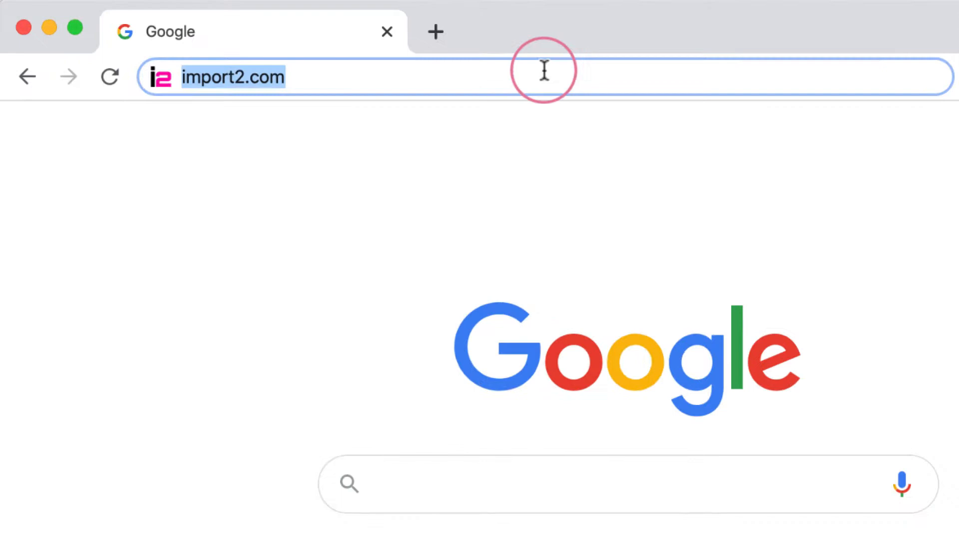
pyautogui.press('Enter')
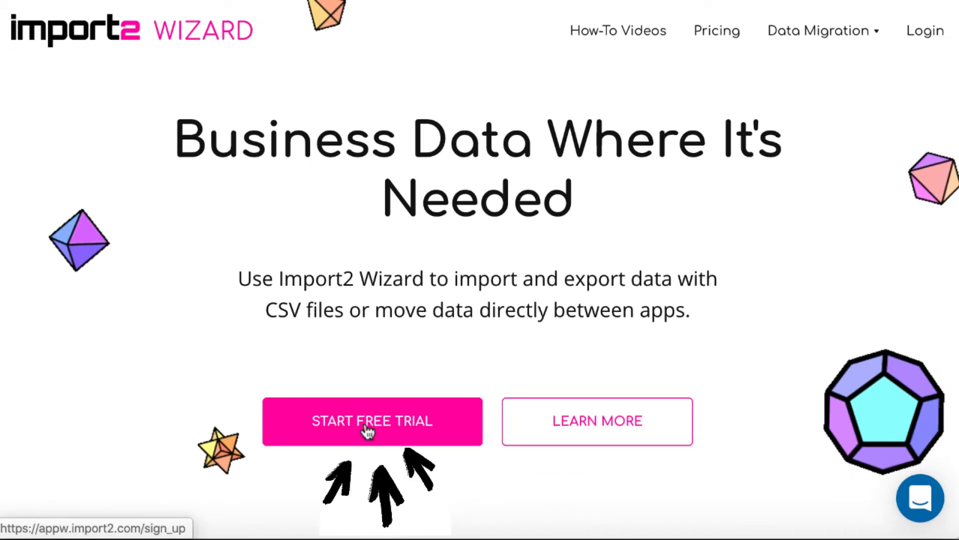
pyautogui.click(371, 420)
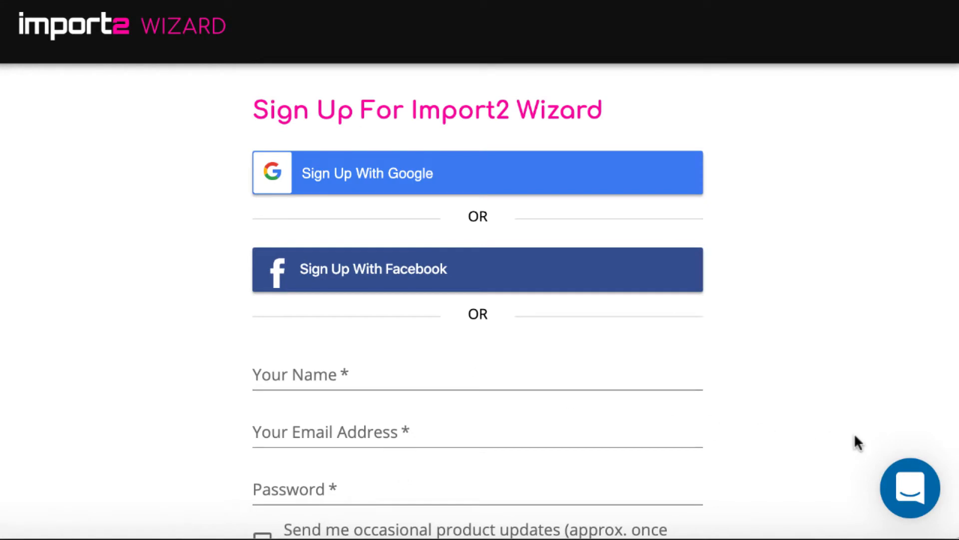
pyautogui.scroll(-3)
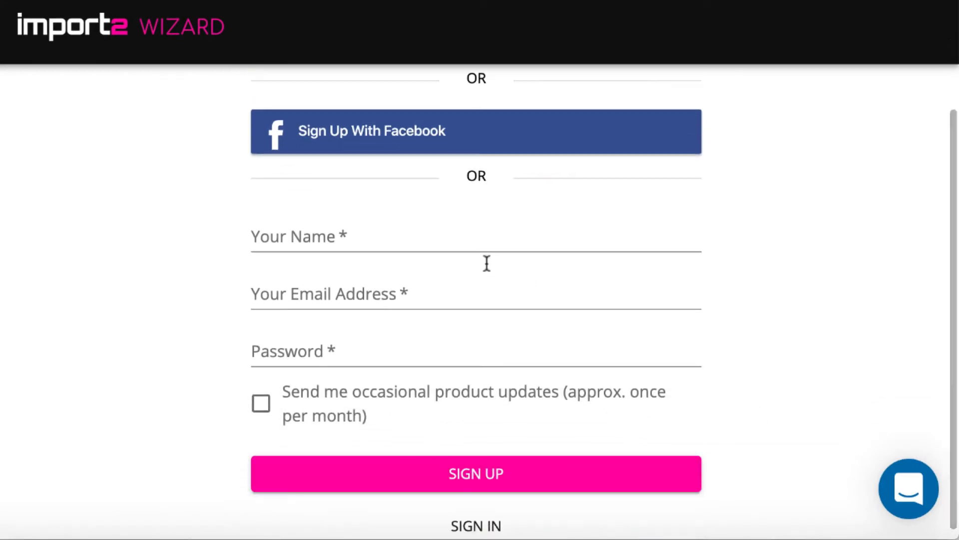
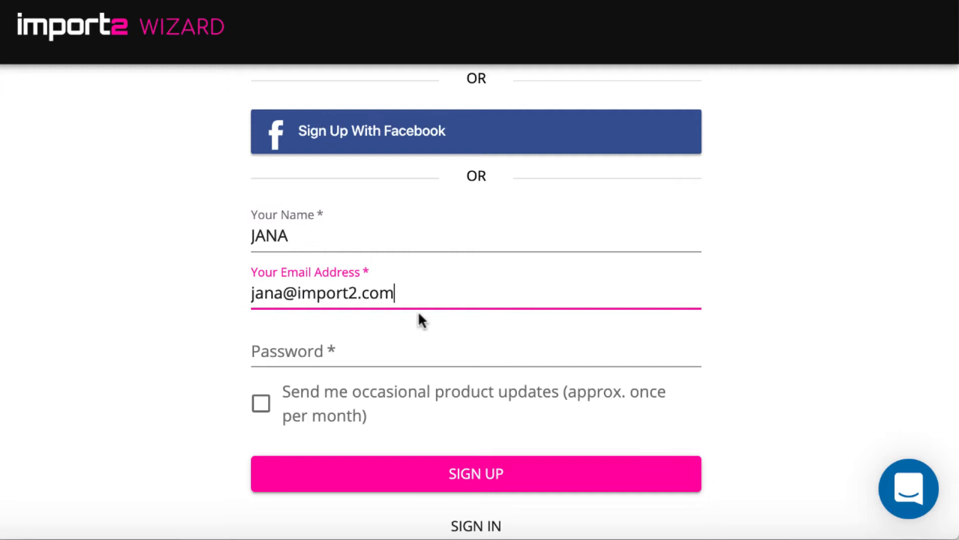
pyautogui.write('••••••')
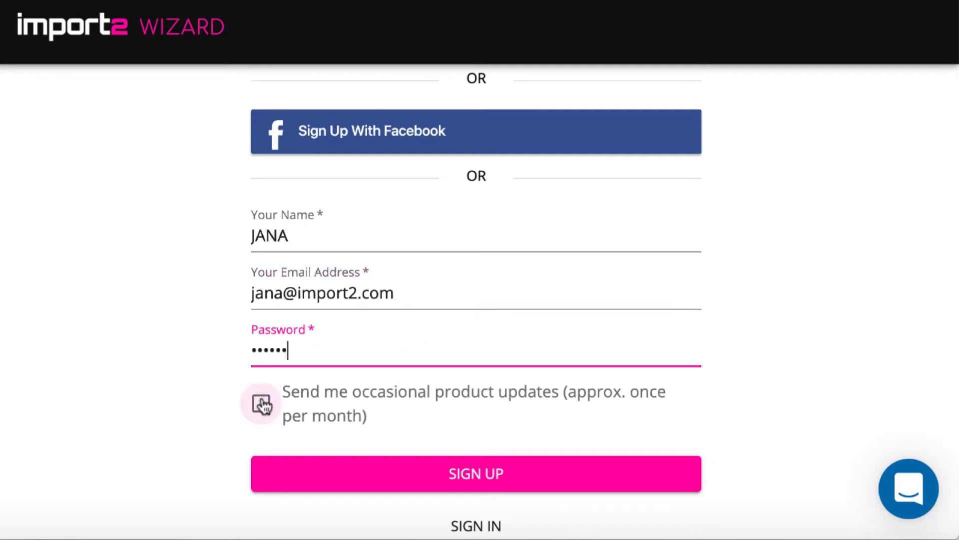
pyautogui.click(475, 473)
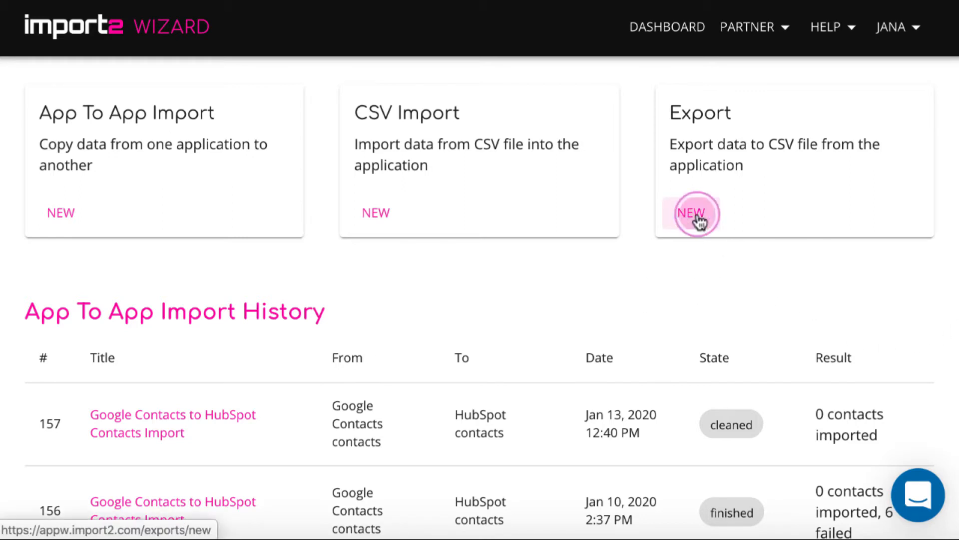
# Create a new CSV export and pick the Mailchimp connection as its source
pyautogui.click(690, 213)
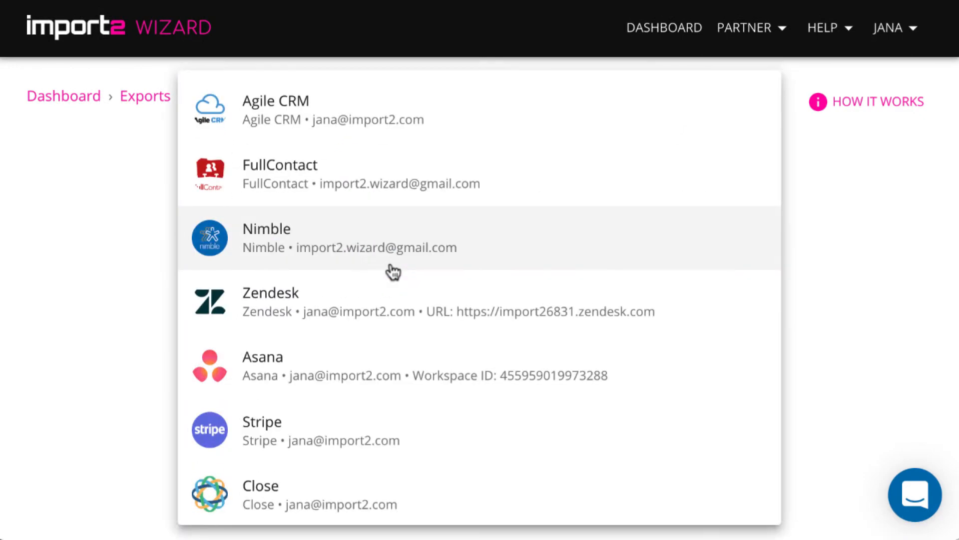
pyautogui.scroll(-3)
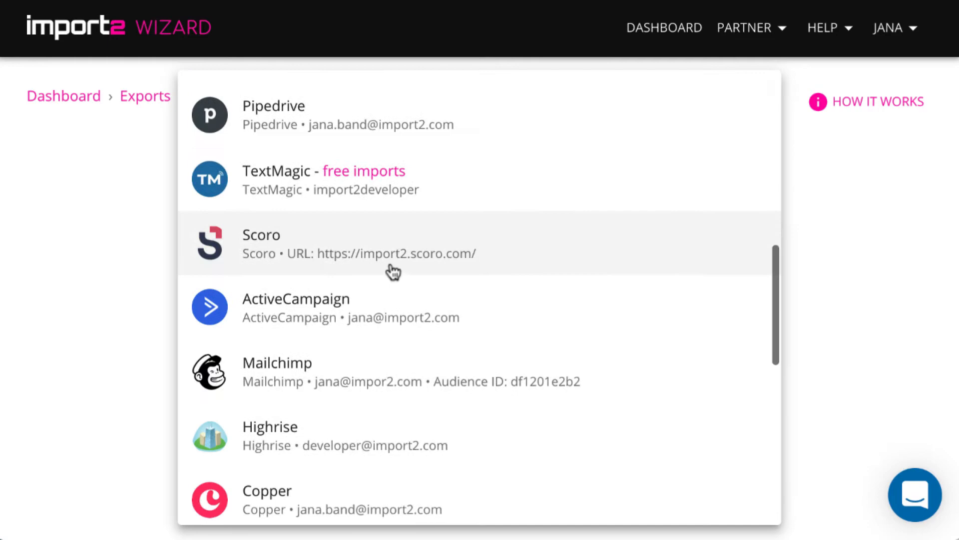
pyautogui.scroll(-3)
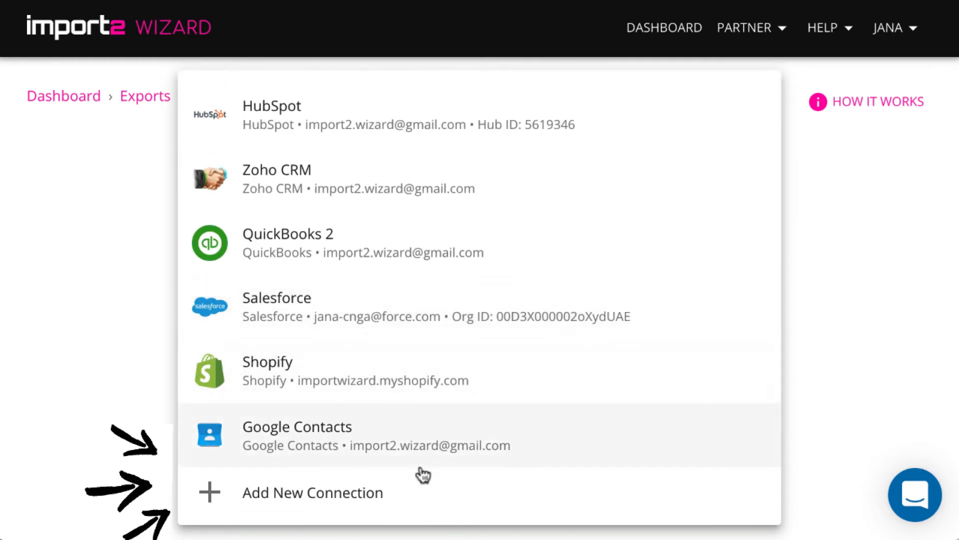
pyautogui.moveTo(420, 497)
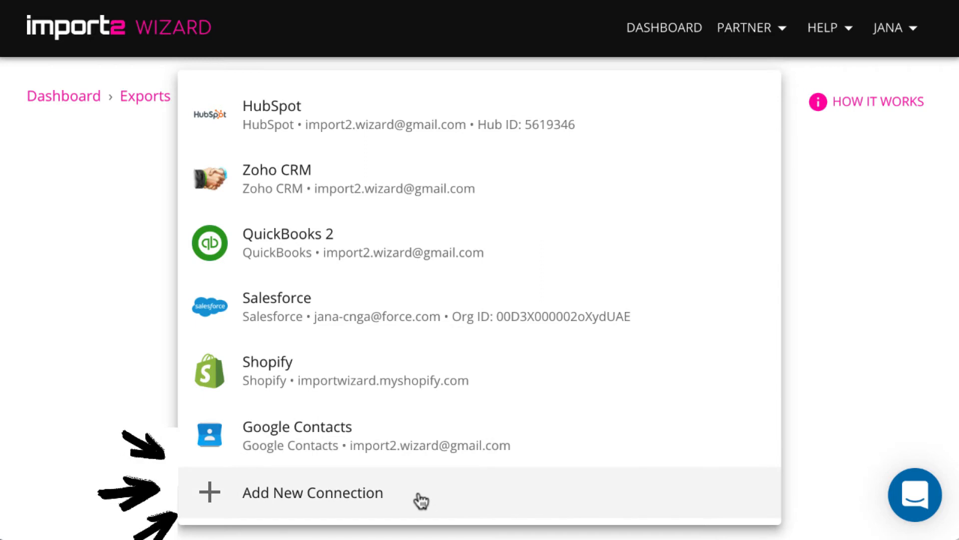
pyautogui.scroll(-3)
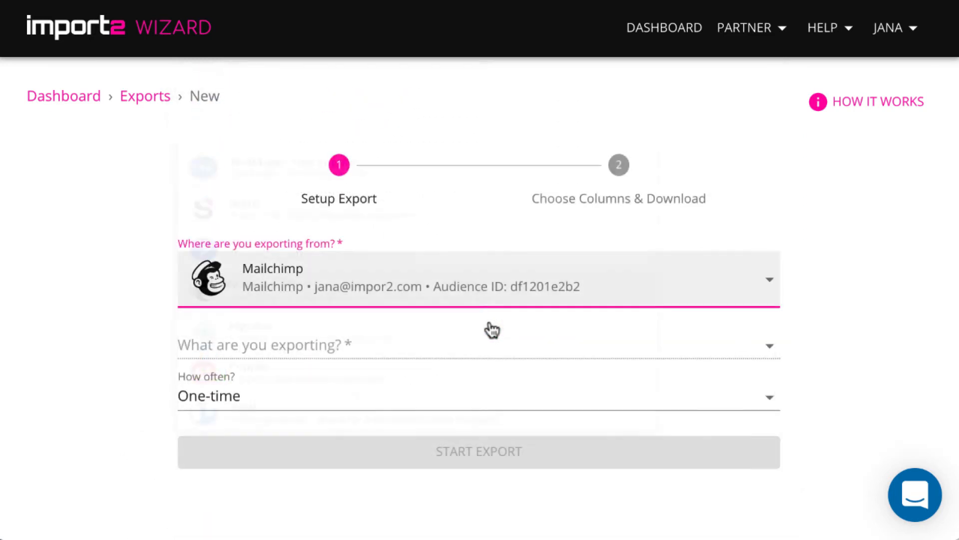
# Choose Contacts as a one-time Mailchimp export and start it
pyautogui.click(477, 344)
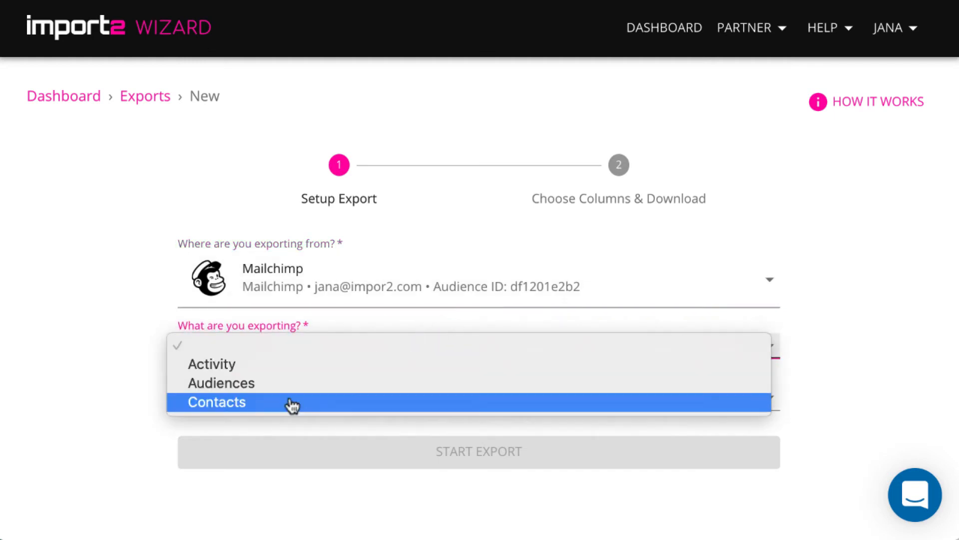
pyautogui.click(216, 402)
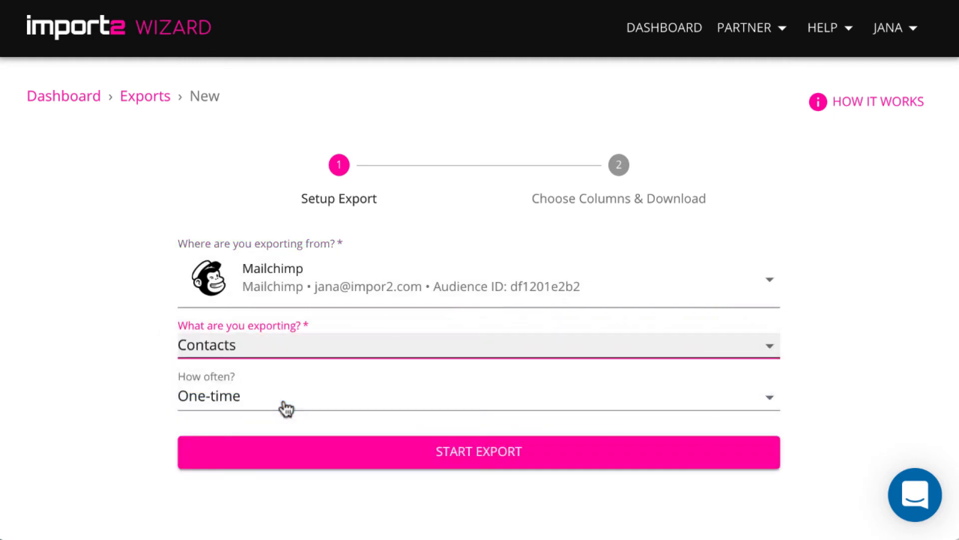
pyautogui.click(477, 396)
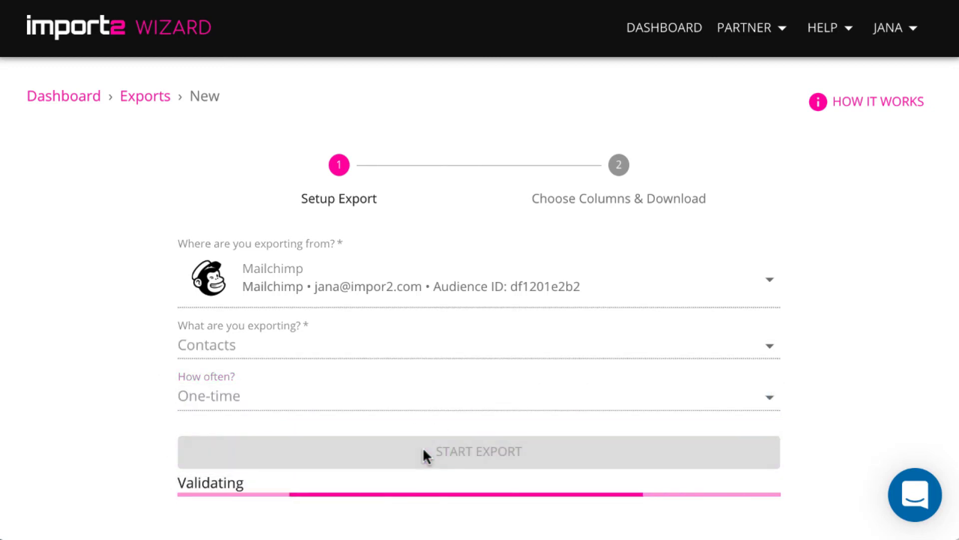
pyautogui.click(480, 452)
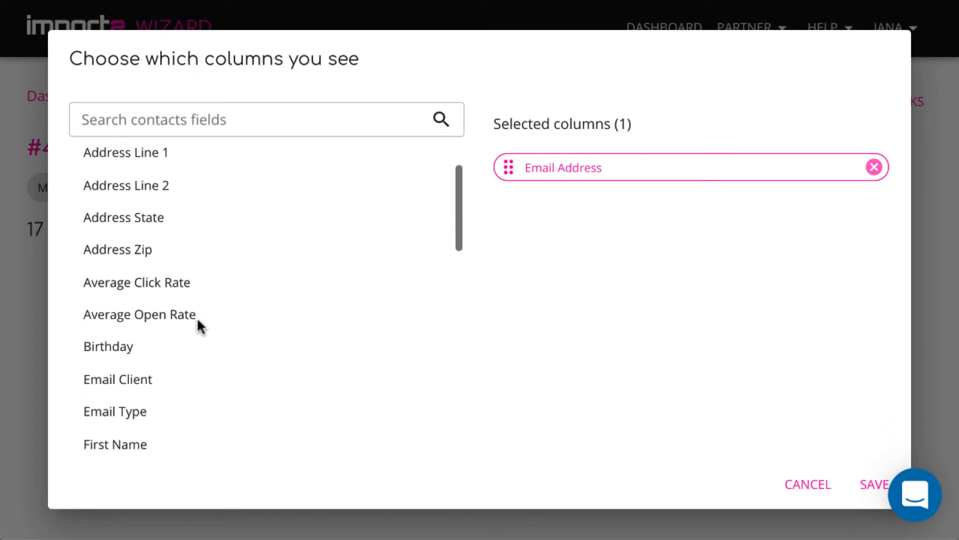
# Add First Name, Last Name, Status and Audience Name columns beside Email Address, then save
pyautogui.scroll(-3)
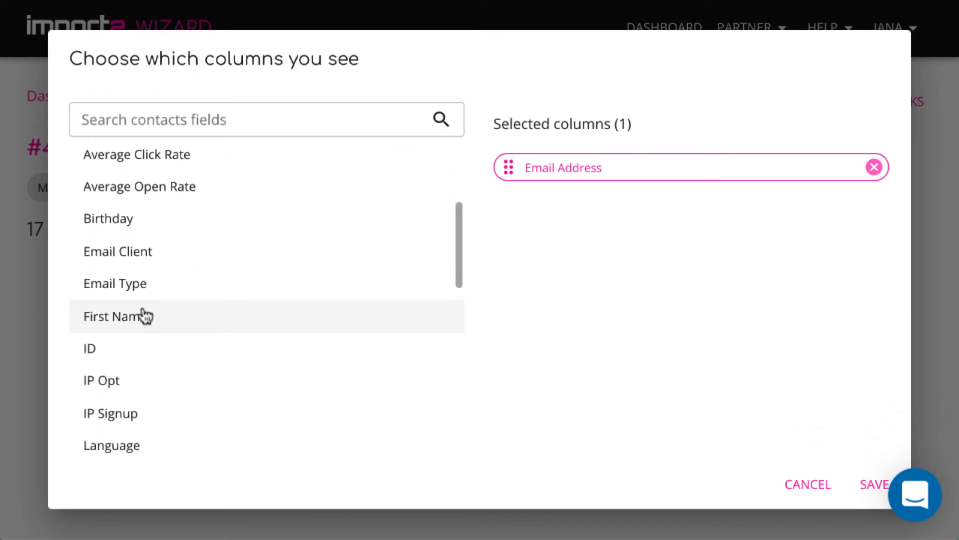
pyautogui.click(117, 316)
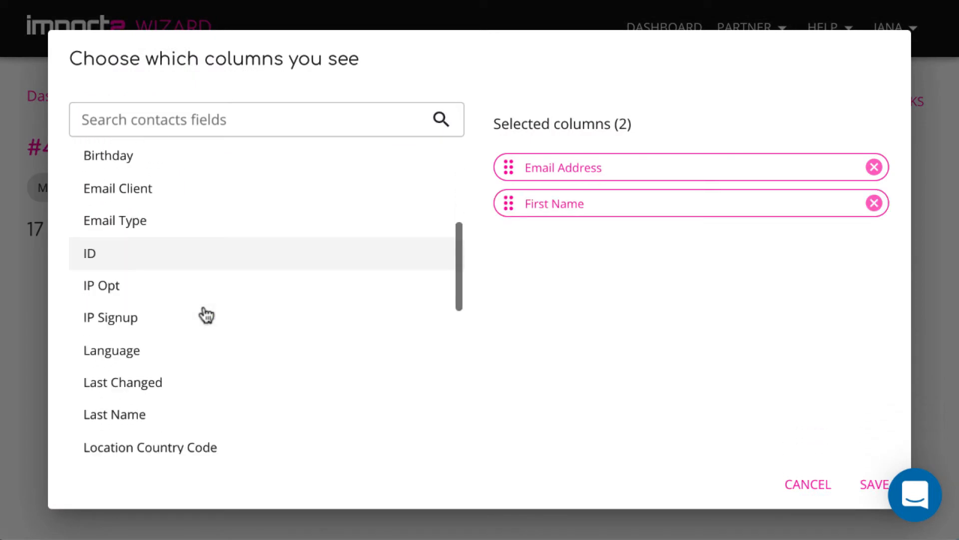
pyautogui.click(114, 414)
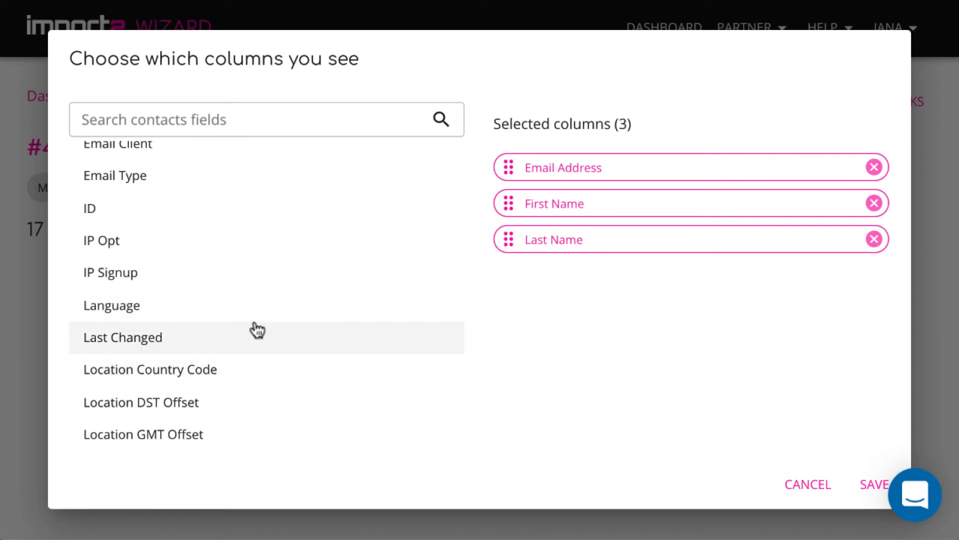
pyautogui.scroll(-3)
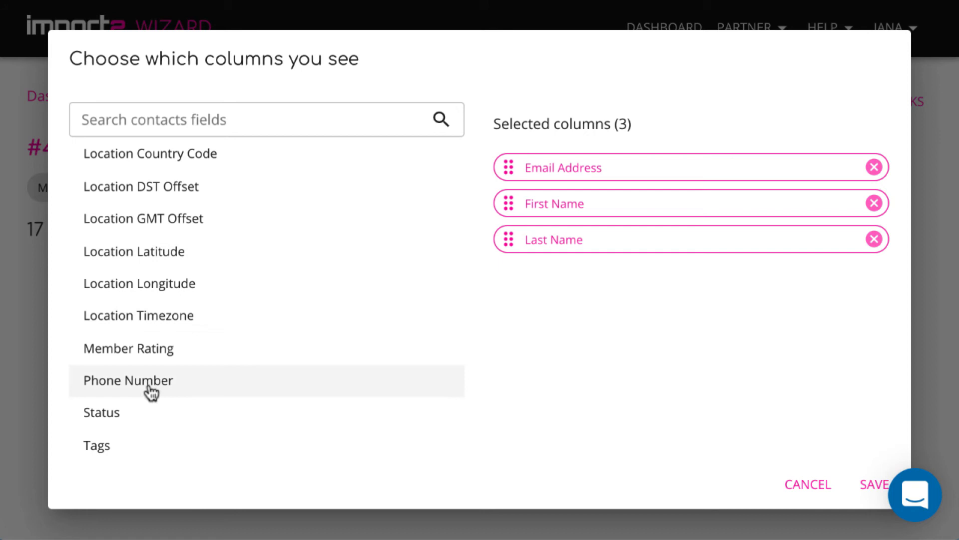
pyautogui.click(101, 412)
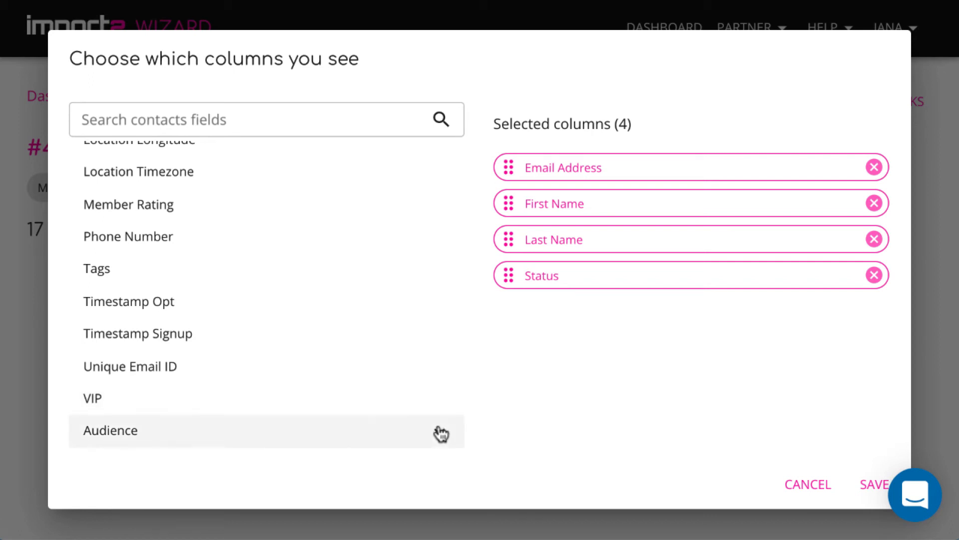
pyautogui.click(265, 431)
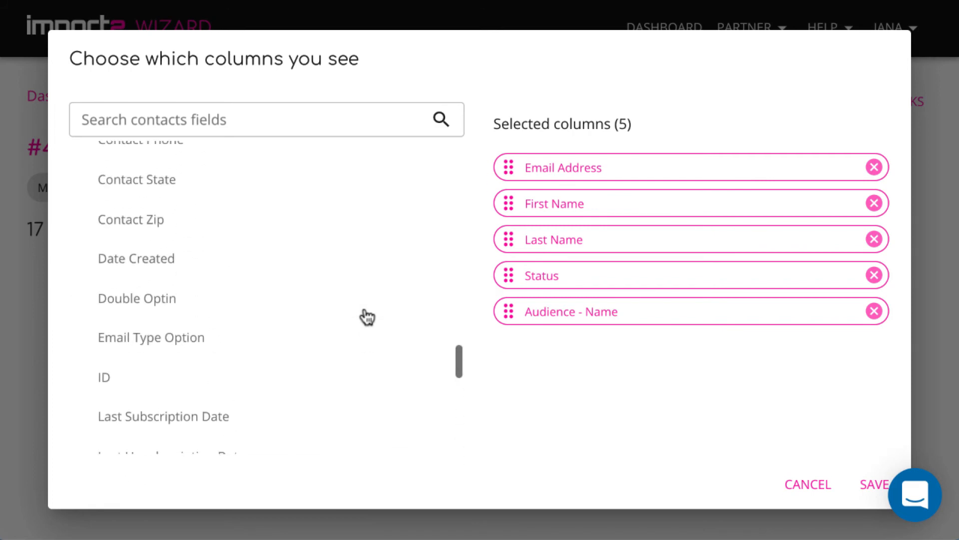
pyautogui.click(806, 485)
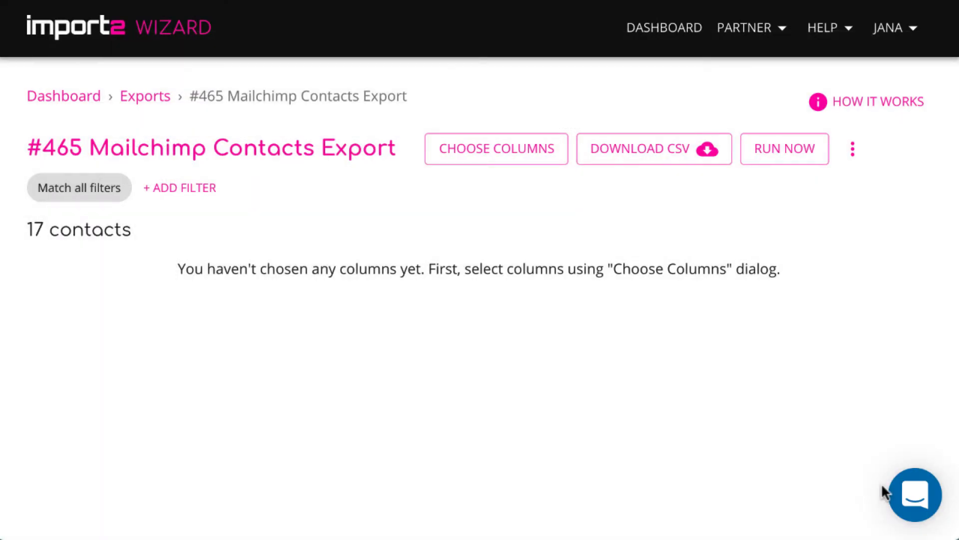
# Download the 17-contact Mailchimp Contacts CSV and open the downloaded file
pyautogui.click(496, 149)
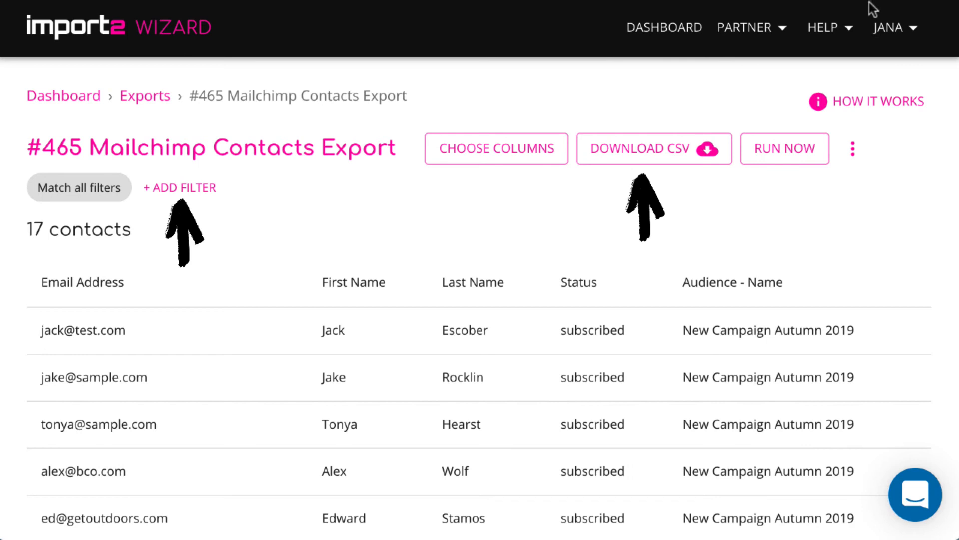
pyautogui.moveTo(634, 158)
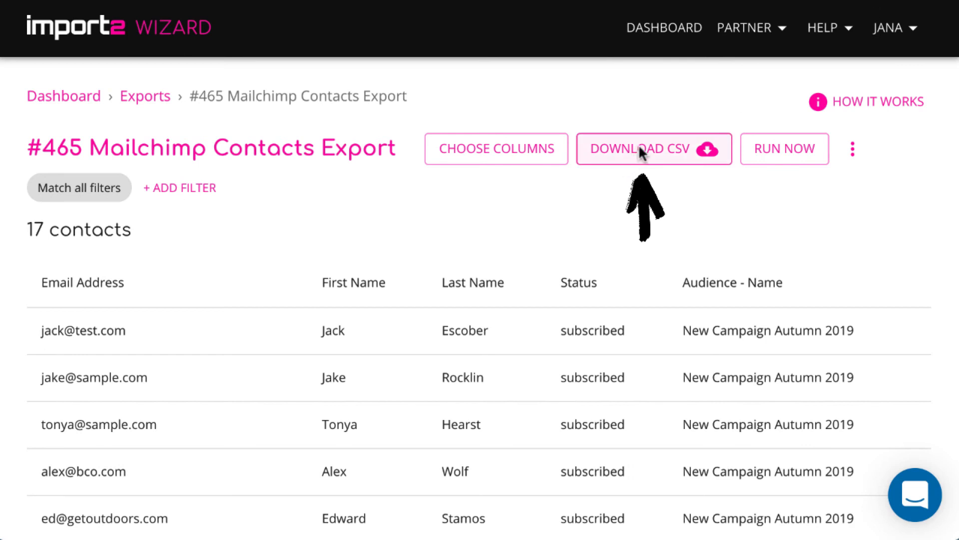
pyautogui.click(654, 149)
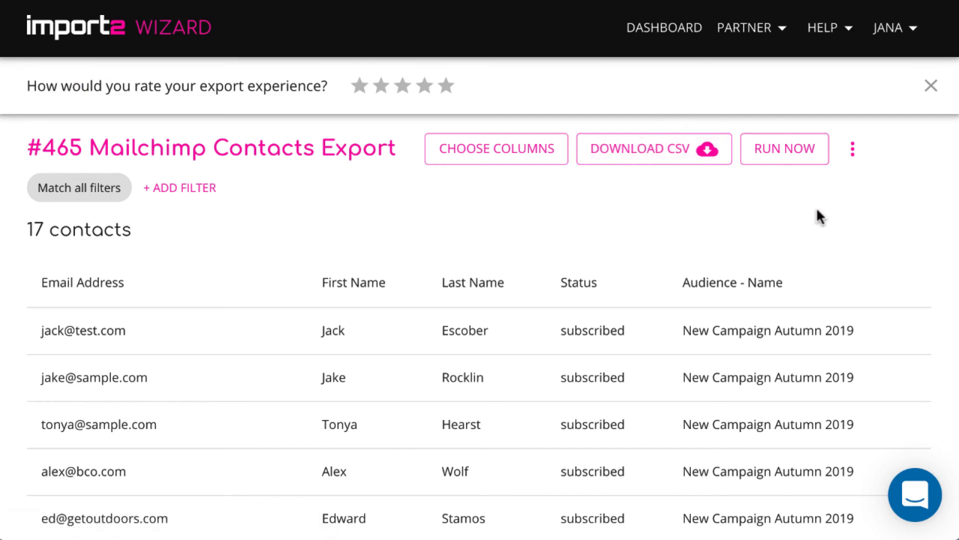
pyautogui.click(653, 149)
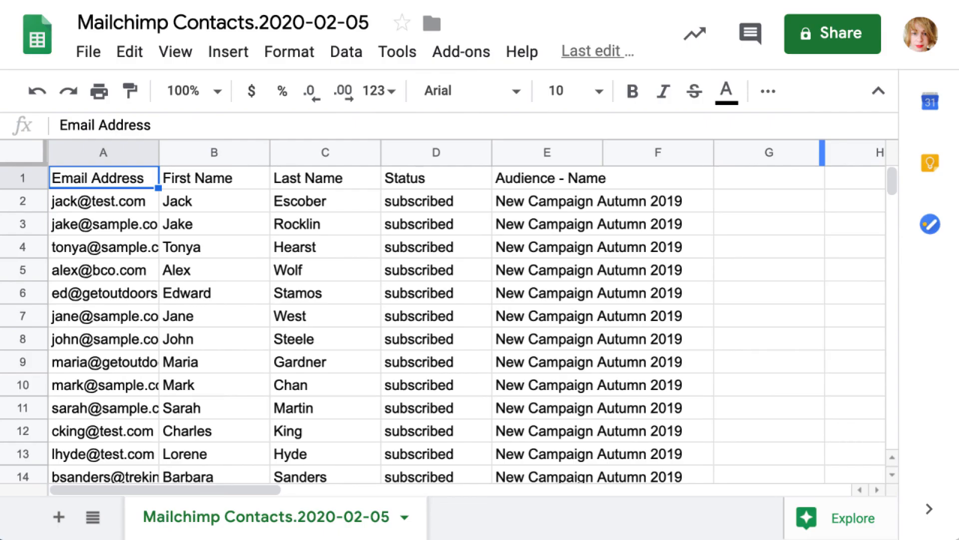